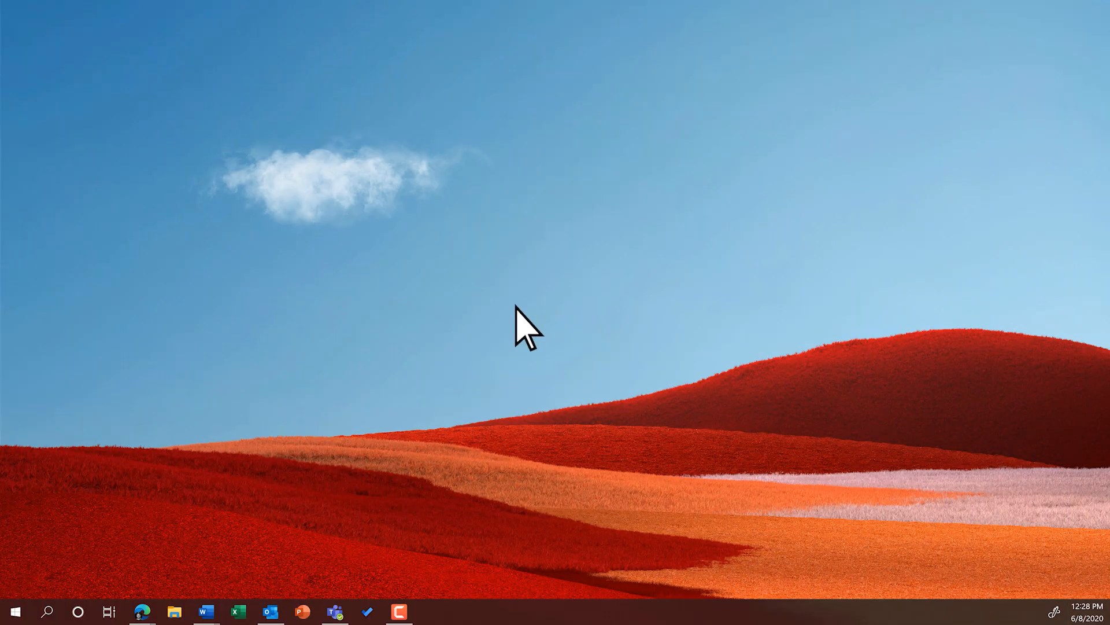
- Open the Windows 10 Start menu from the taskbar Start button
{"action": "left_click", "coordinate": [14, 611]}
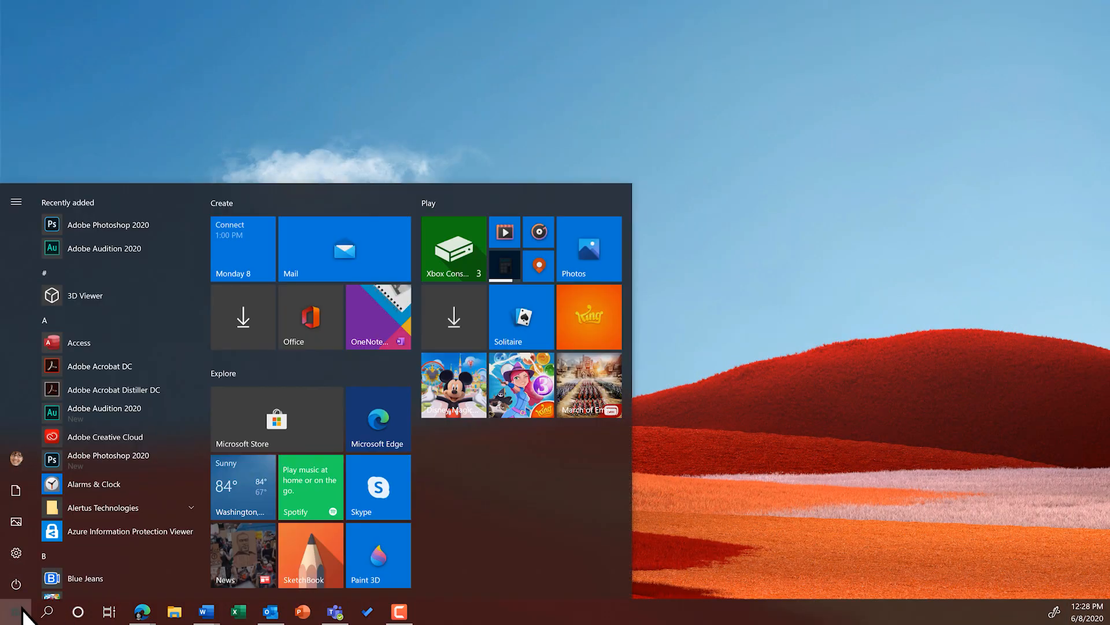
- Launch Settings and go to Devices > Pen & Windows Ink
{"action": "left_click", "coordinate": [15, 552]}
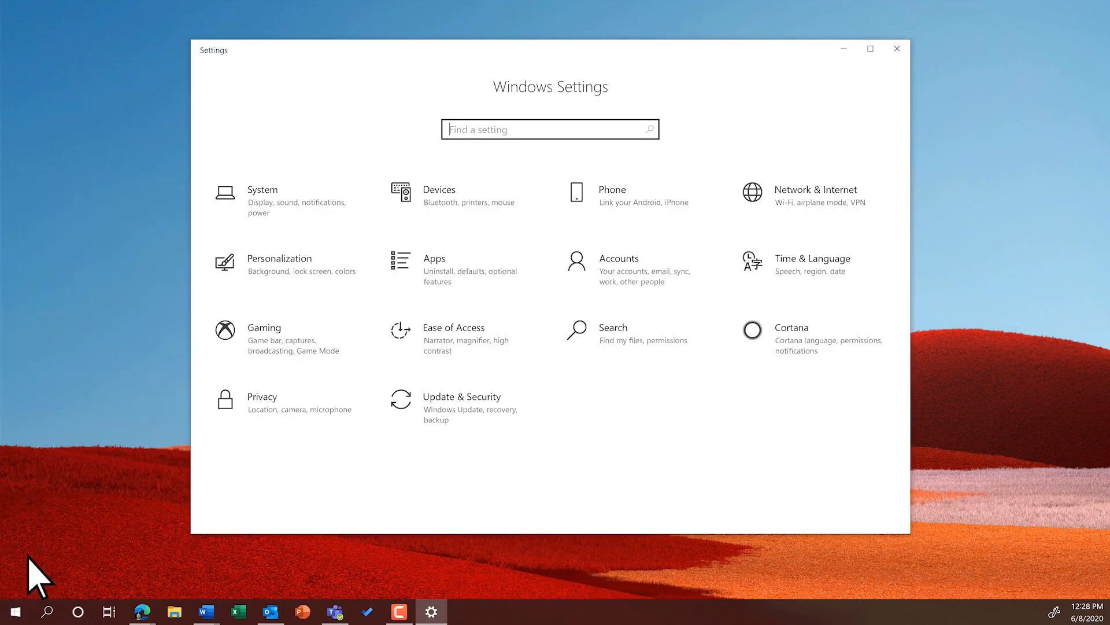
{"action": "left_click", "coordinate": [439, 195]}
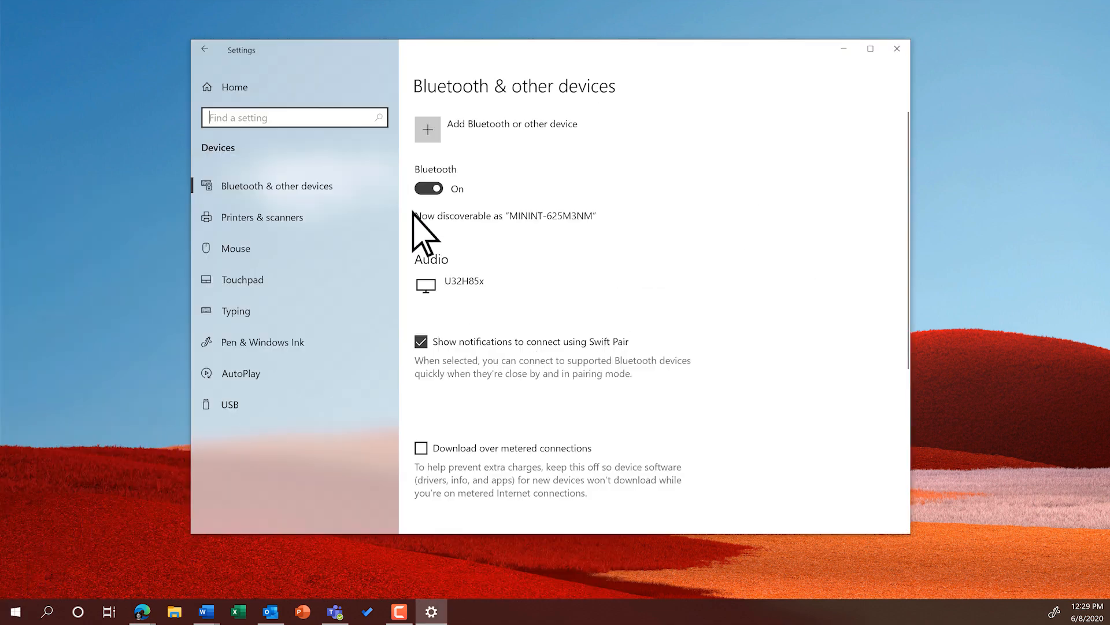
{"action": "left_click", "coordinate": [263, 341]}
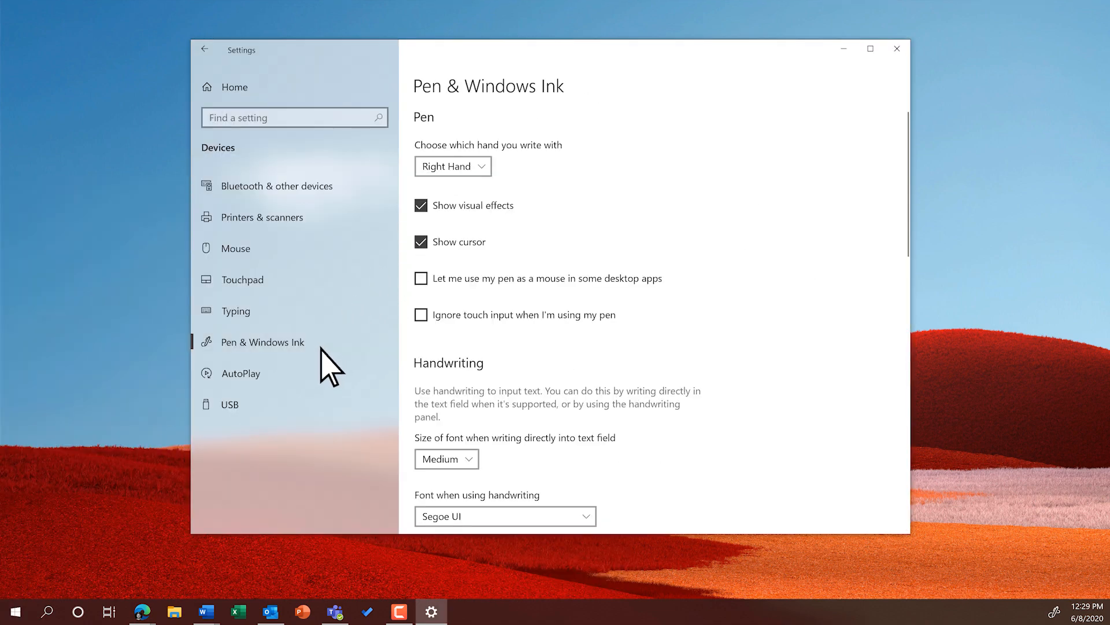